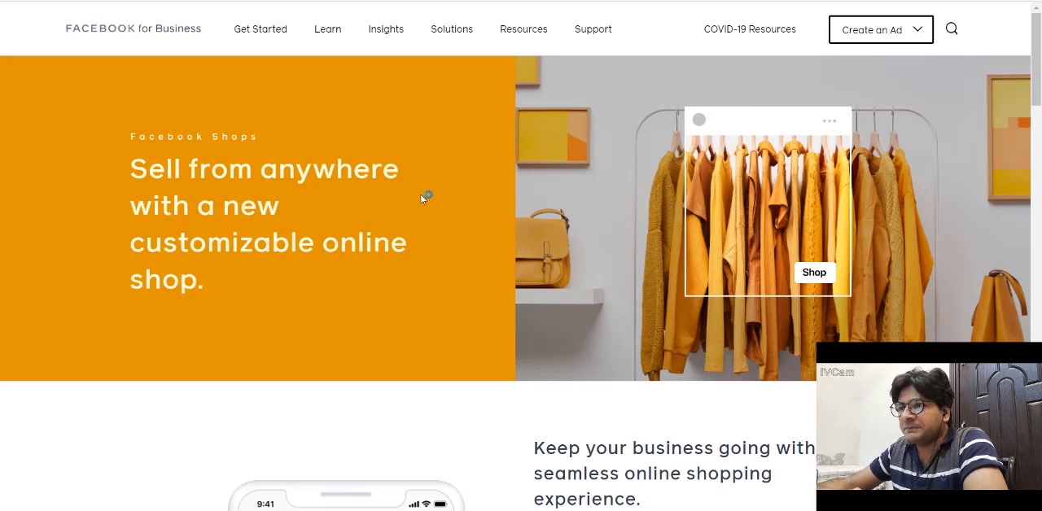
mouse_move(242, 153)
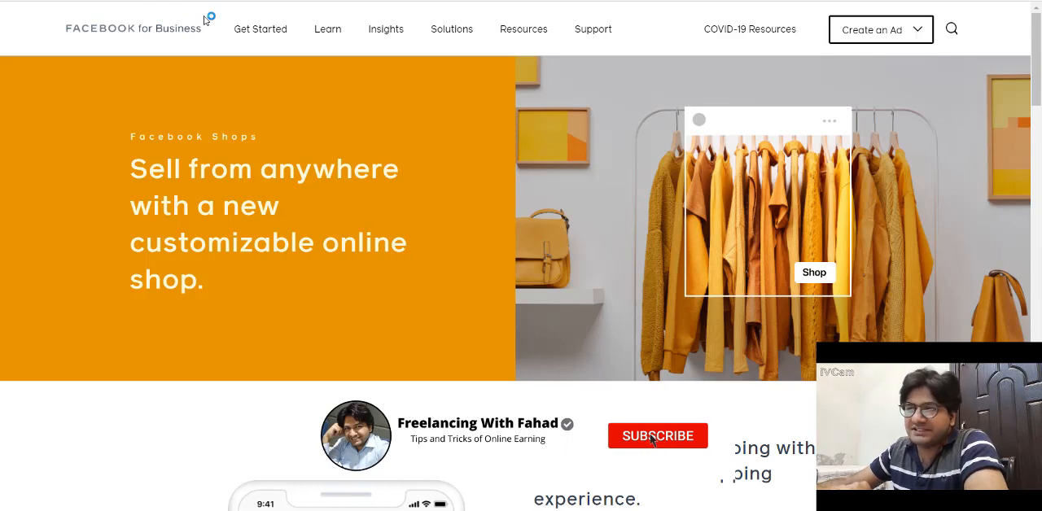
- Open the Get Started menu and scroll through the Facebook Shops overview page
click(259, 28)
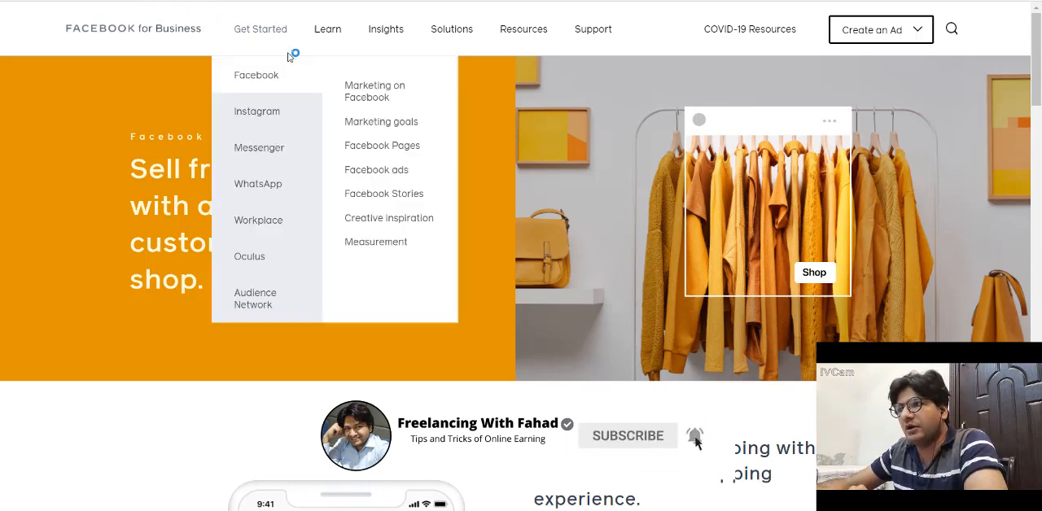
mouse_move(480, 135)
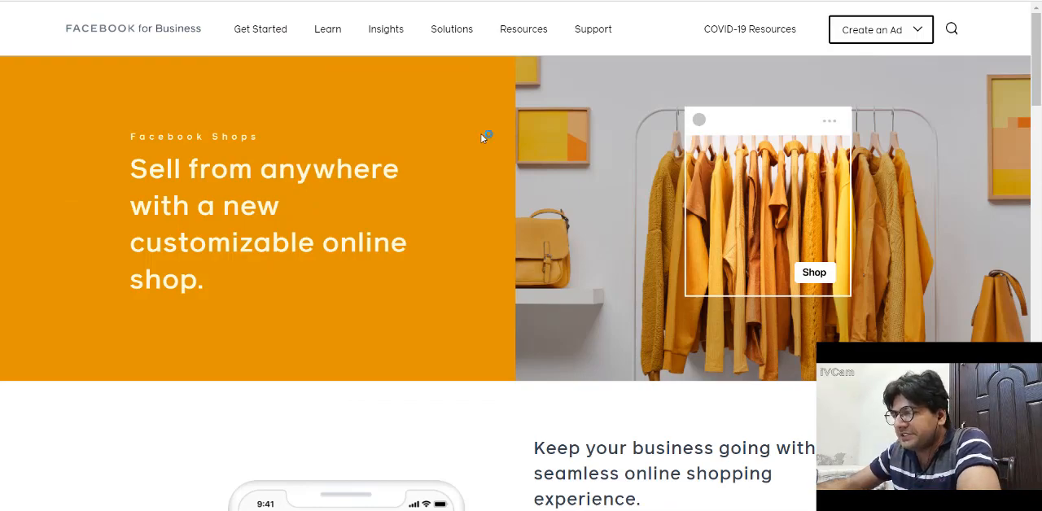
scroll(down, 3)
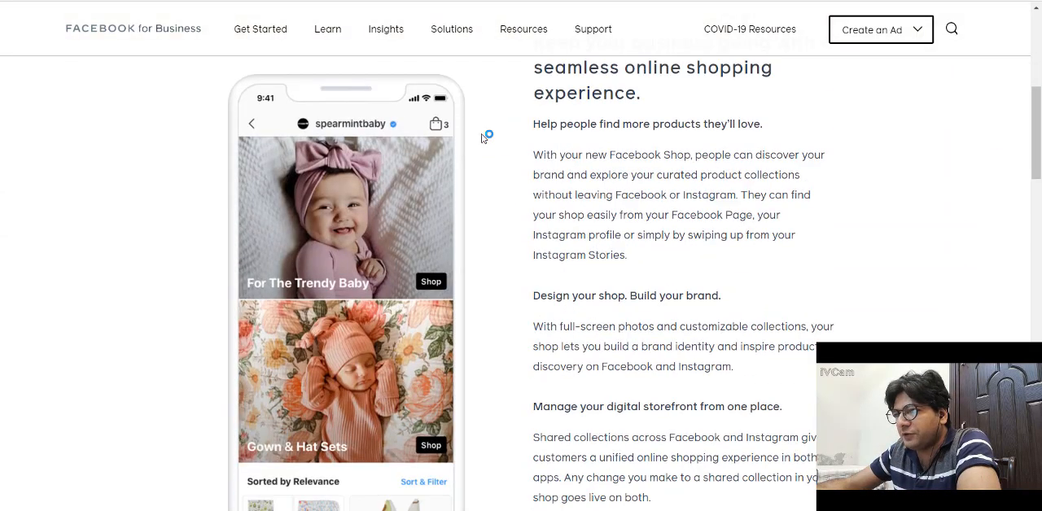
scroll(down, 3)
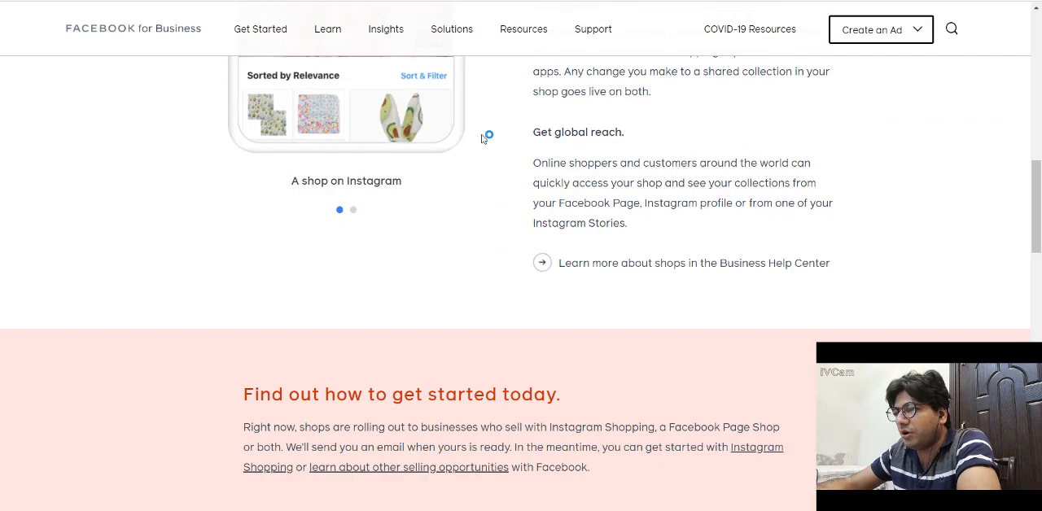
scroll(up, 3)
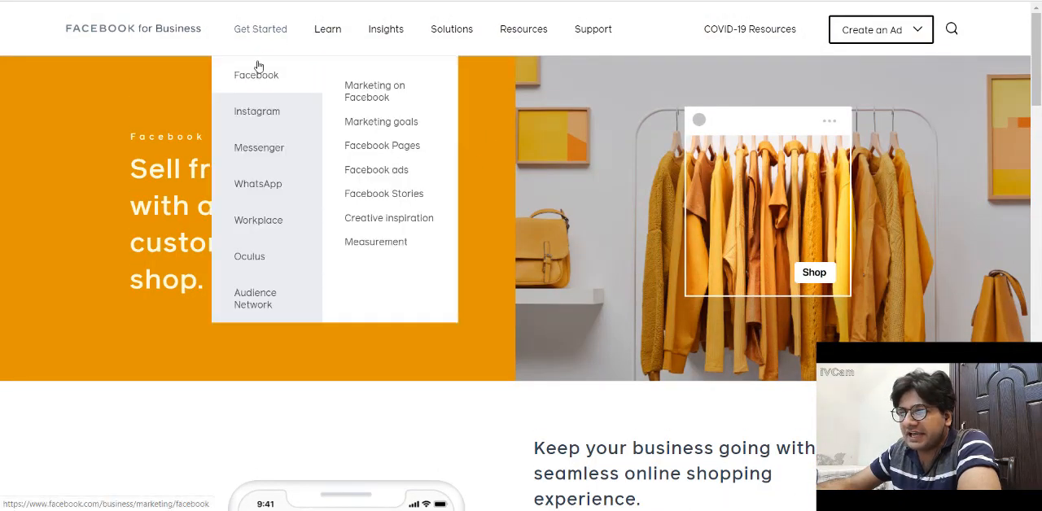
mouse_move(258, 184)
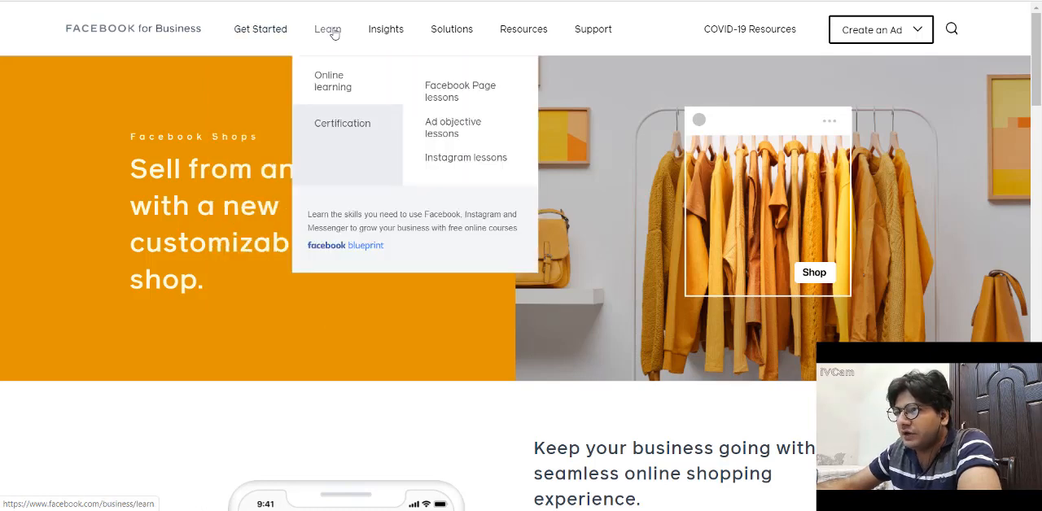
mouse_move(773, 212)
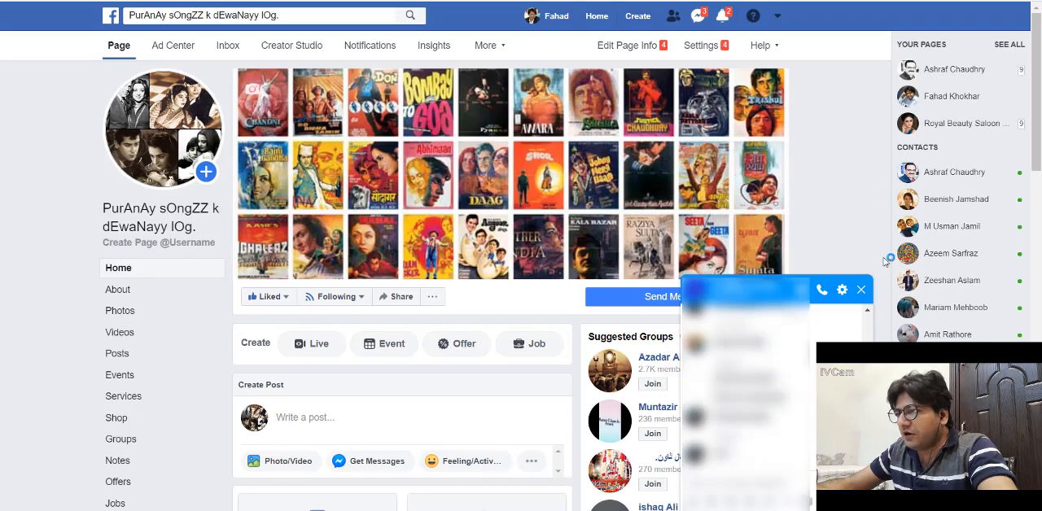
- Close the Messenger chat and open Shop from the Page's left sidebar
click(860, 289)
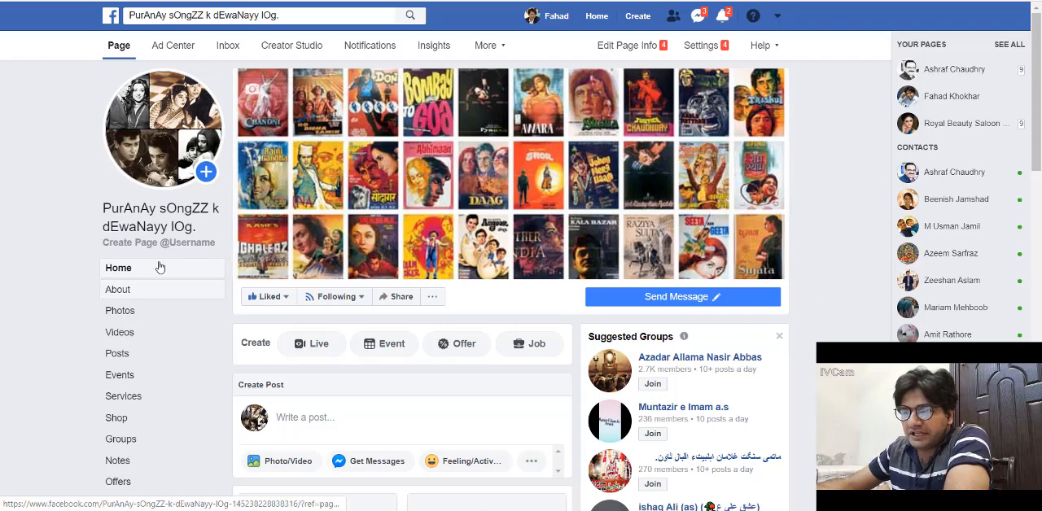
scroll(down, 3)
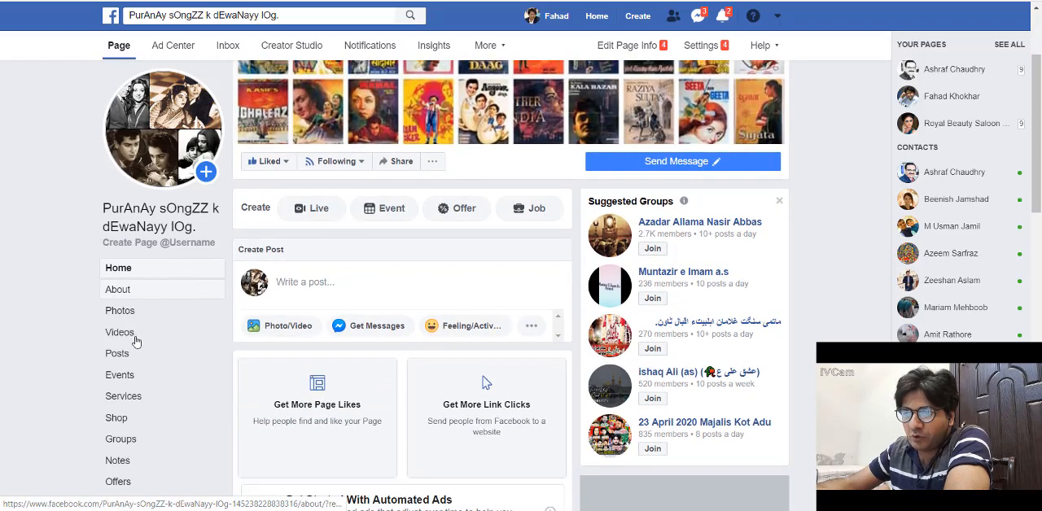
scroll(down, 3)
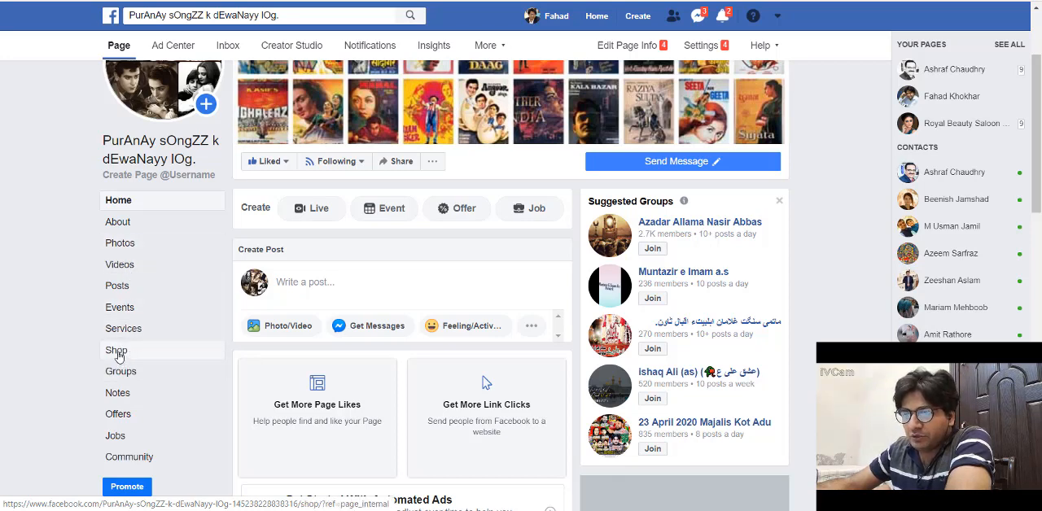
click(116, 350)
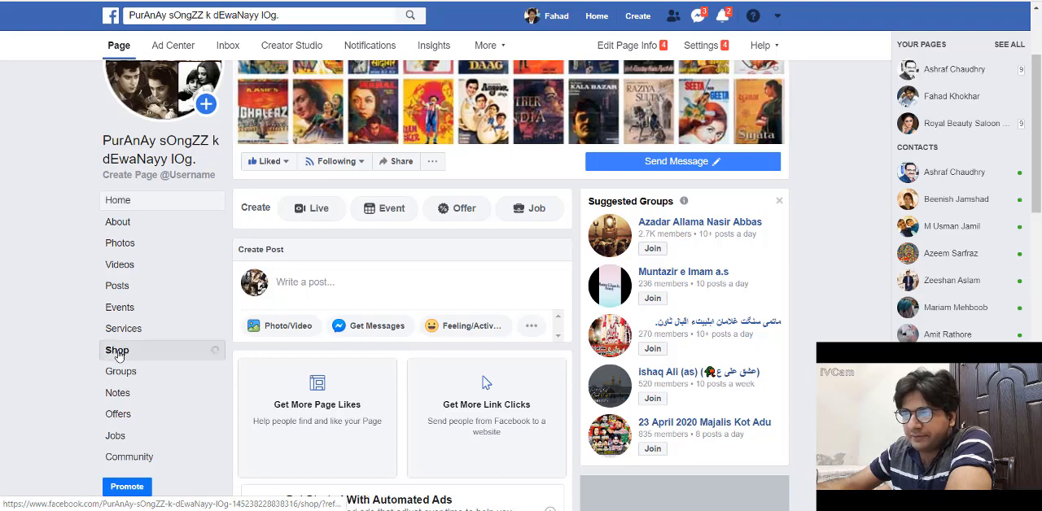
click(116, 350)
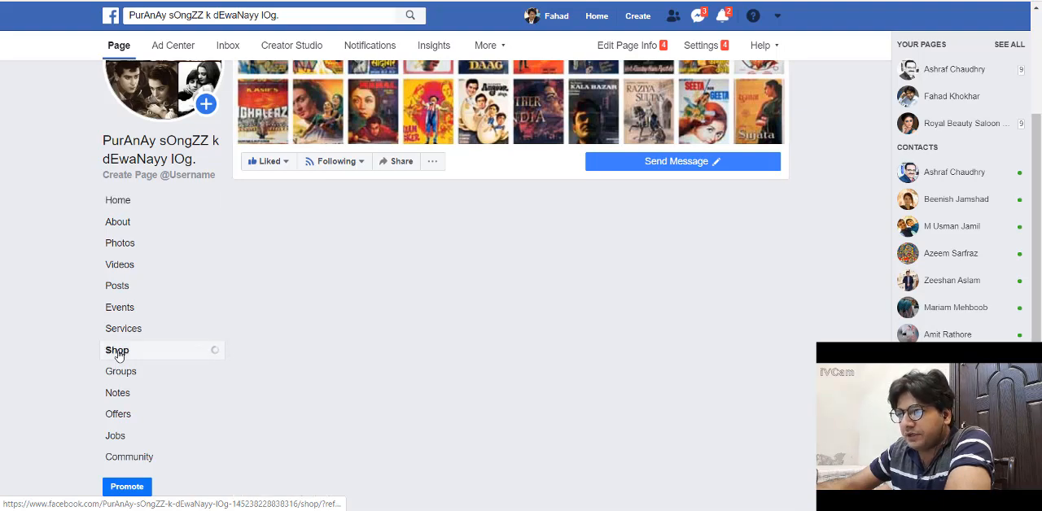
- Agree to the Merchant Terms and Policies and continue the shop setup
click(116, 350)
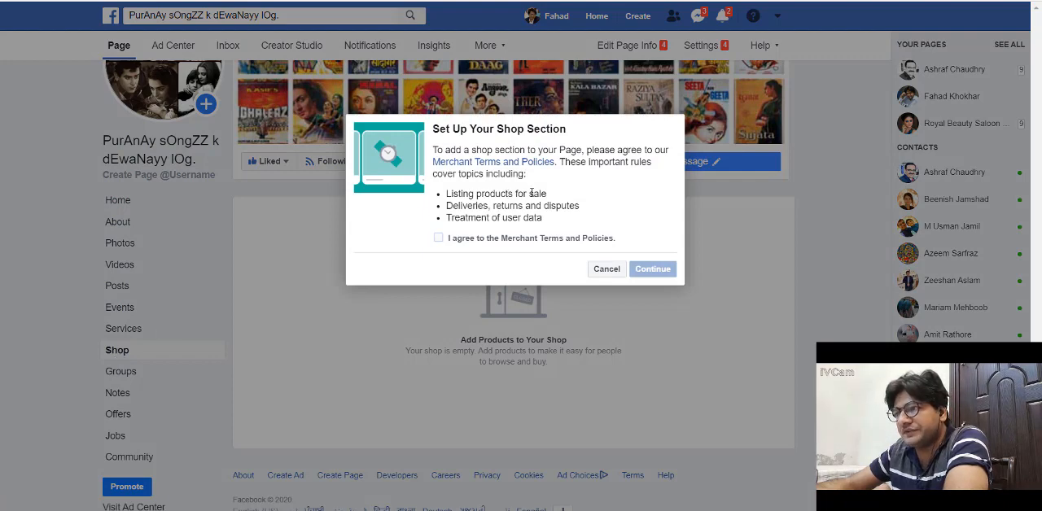
mouse_move(527, 162)
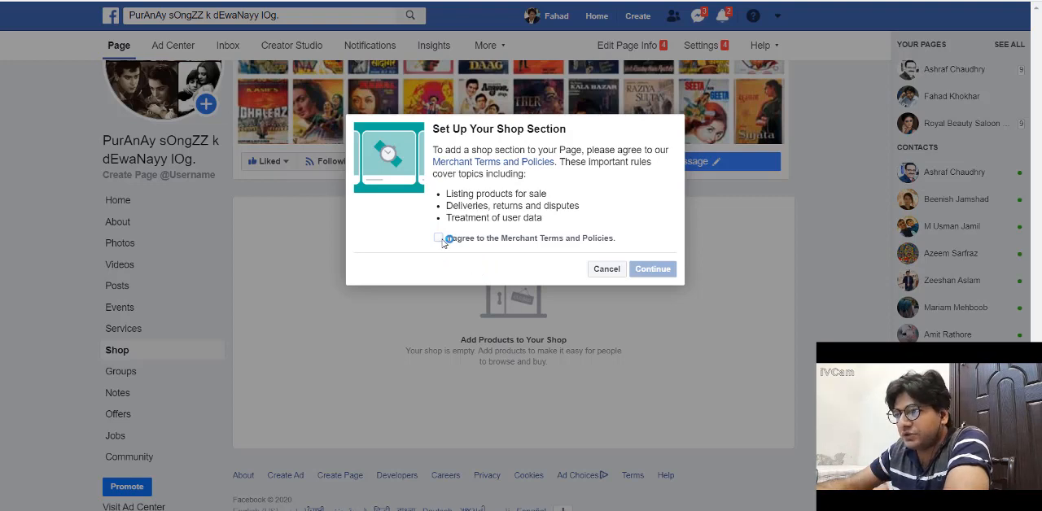
click(438, 238)
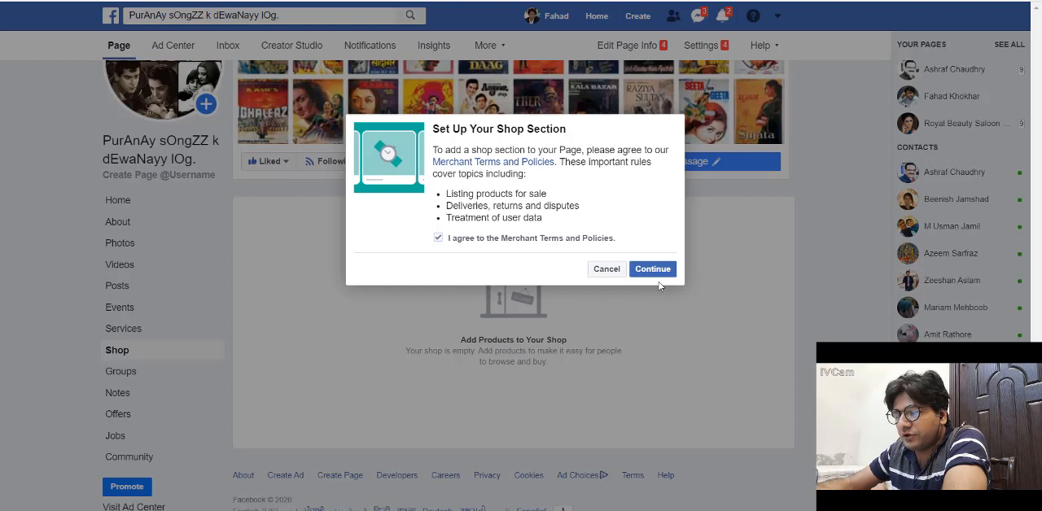
click(652, 268)
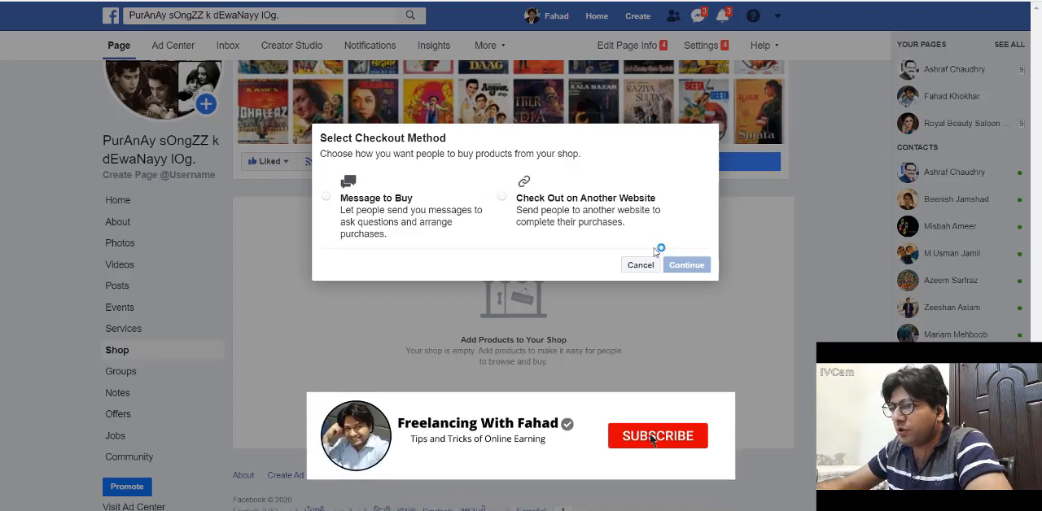
- Choose Message to Buy as the shop's checkout method
click(658, 436)
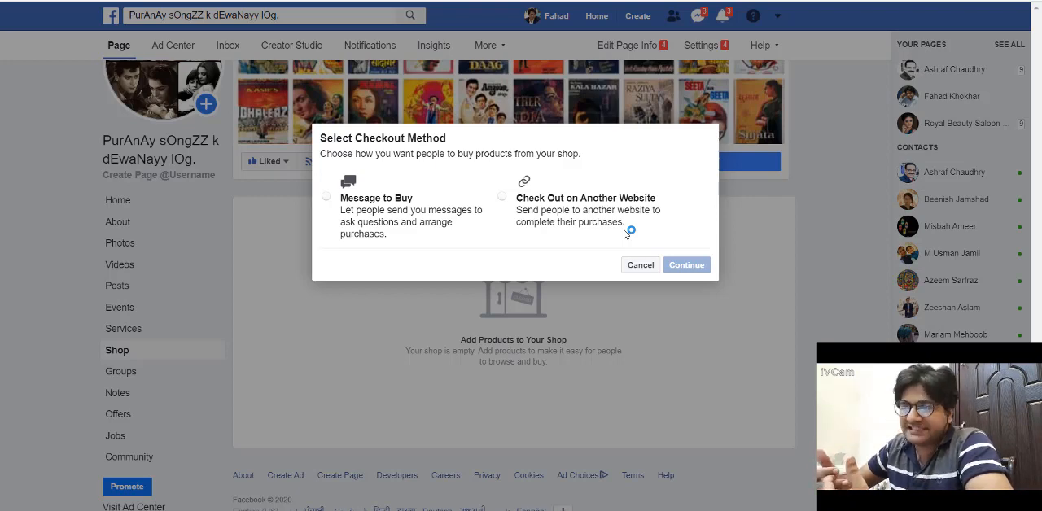
mouse_move(392, 249)
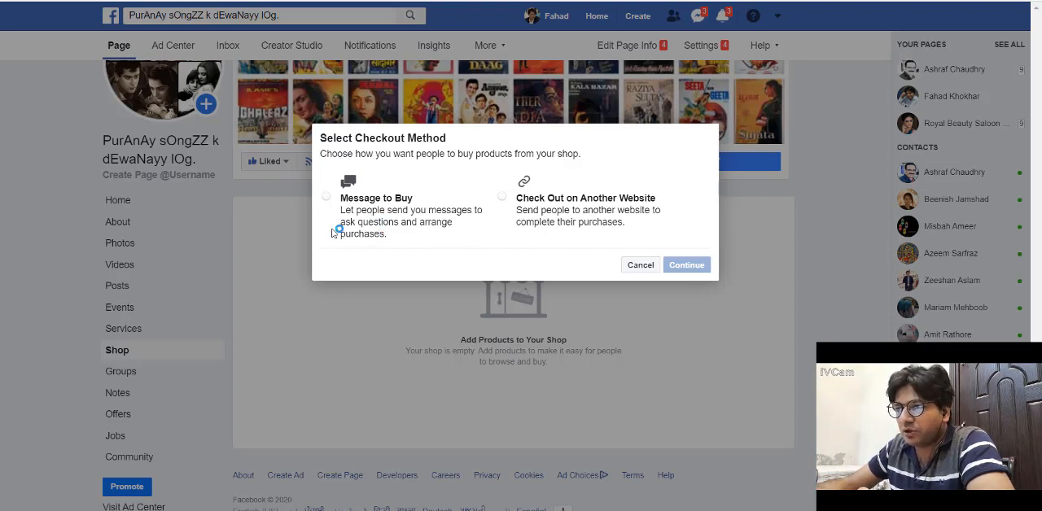
click(326, 197)
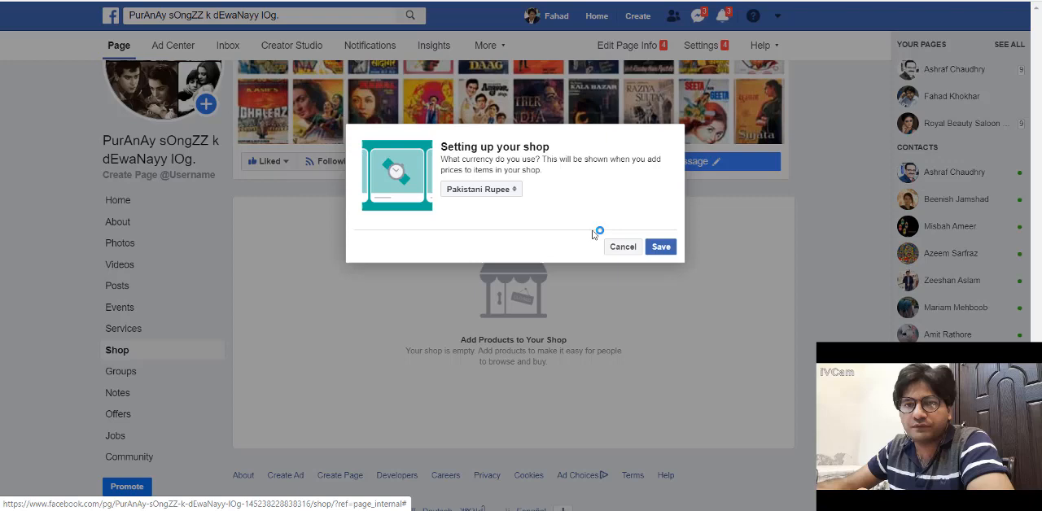
mouse_move(594, 235)
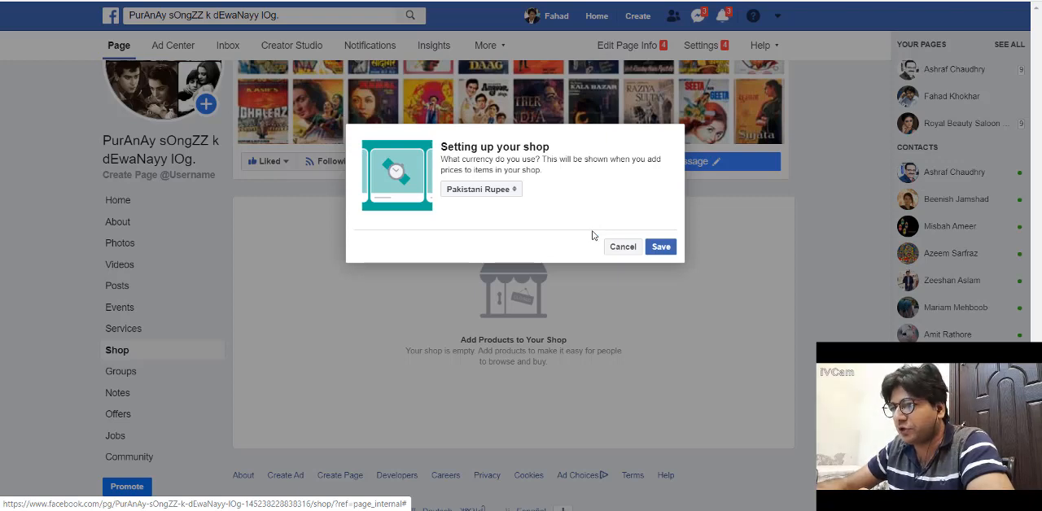
mouse_move(682, 217)
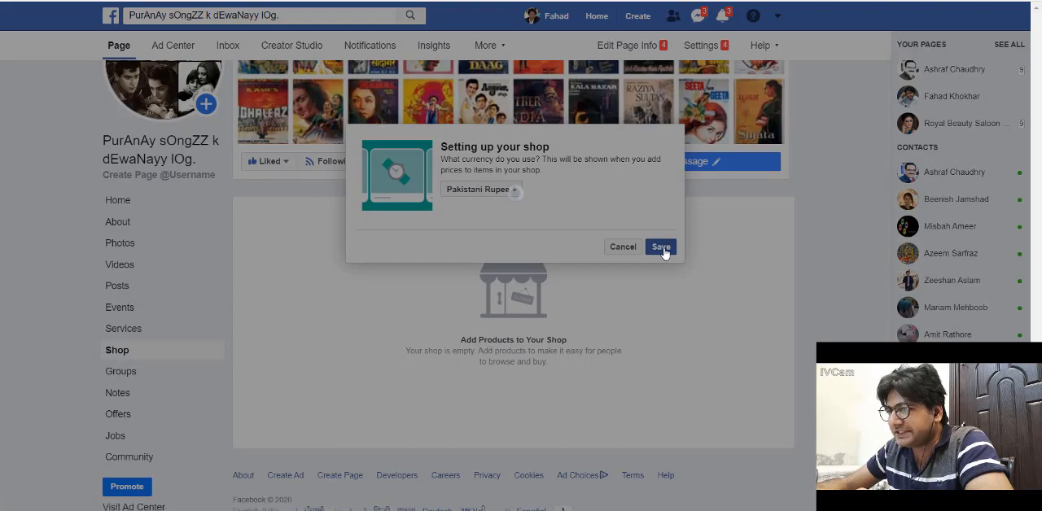
- Save Pakistani Rupee as the shop currency
click(660, 247)
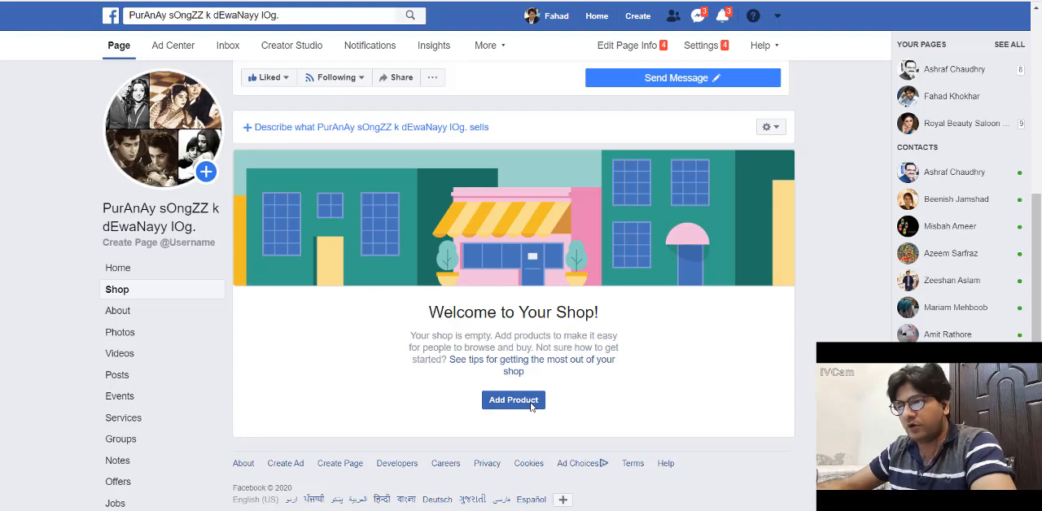
- Start a first product and attach a chappal photo from the computer
click(513, 400)
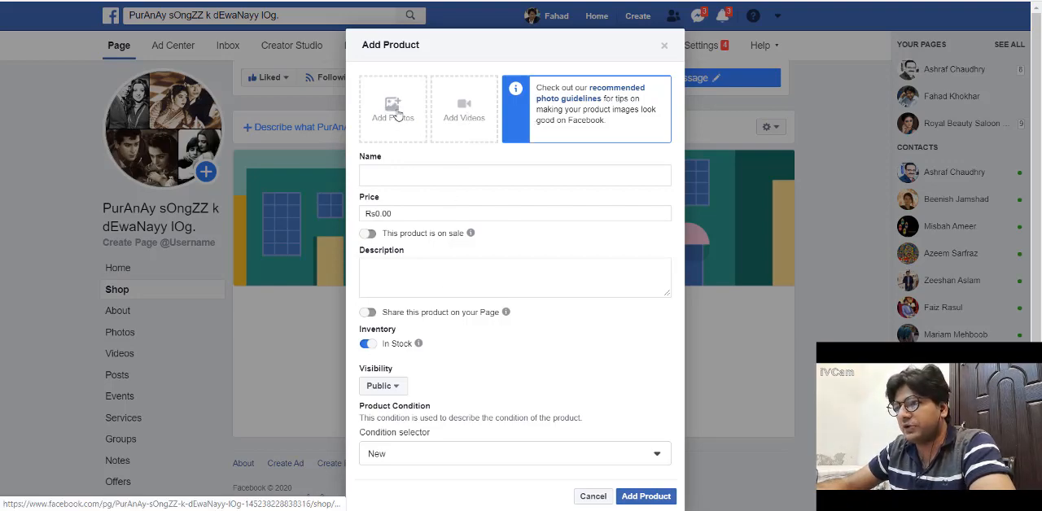
click(393, 108)
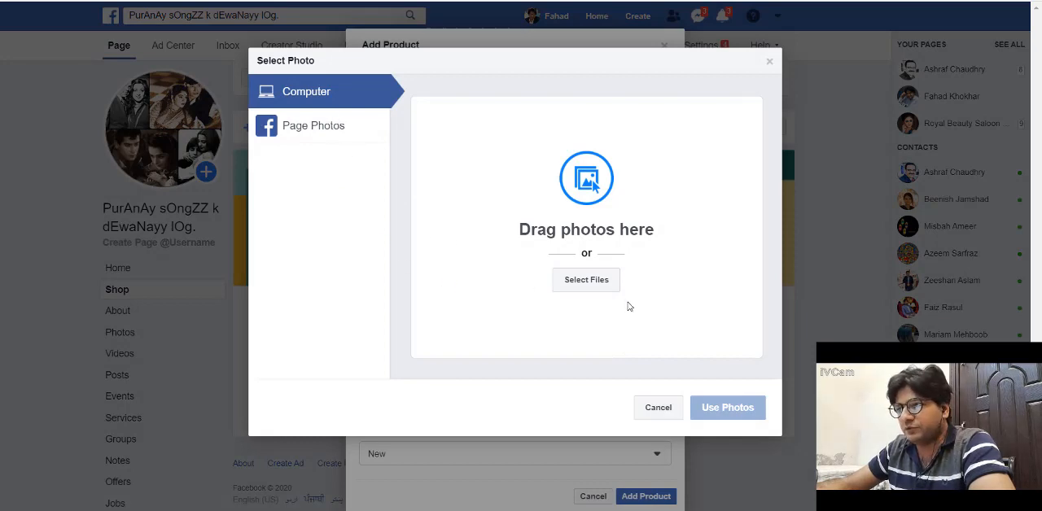
mouse_move(586, 279)
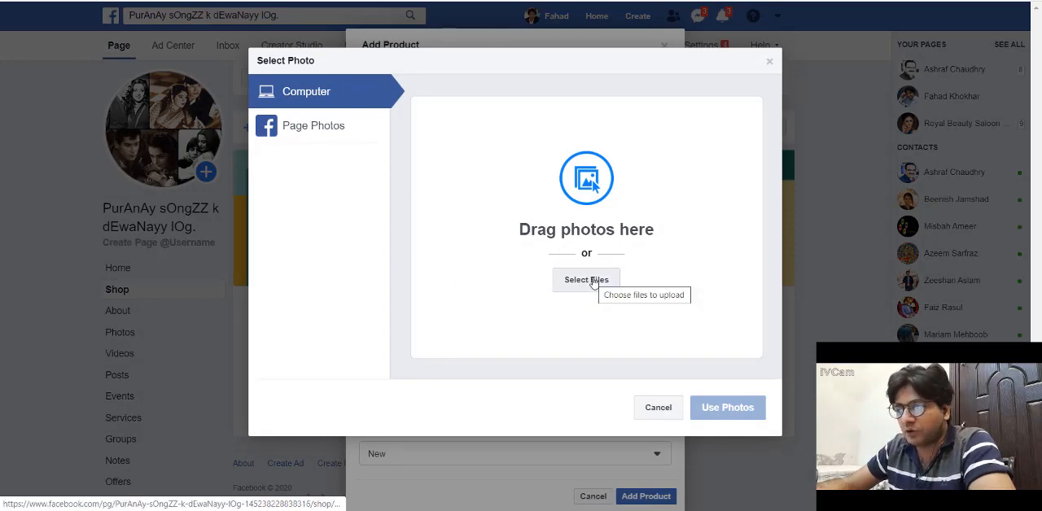
click(586, 279)
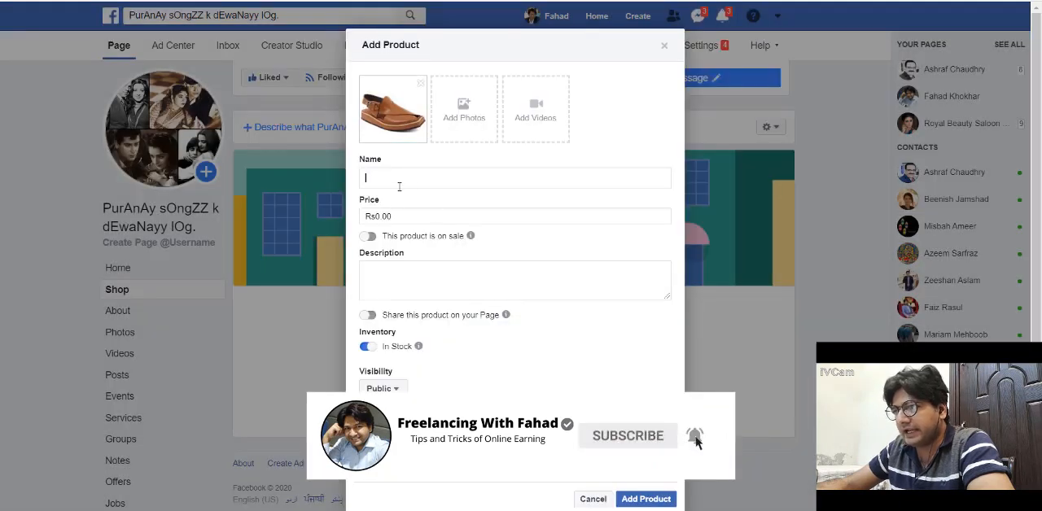
- Enter the name Peshawari Chappal, price 1000, and a KPK Pakistan description
text(Pe)
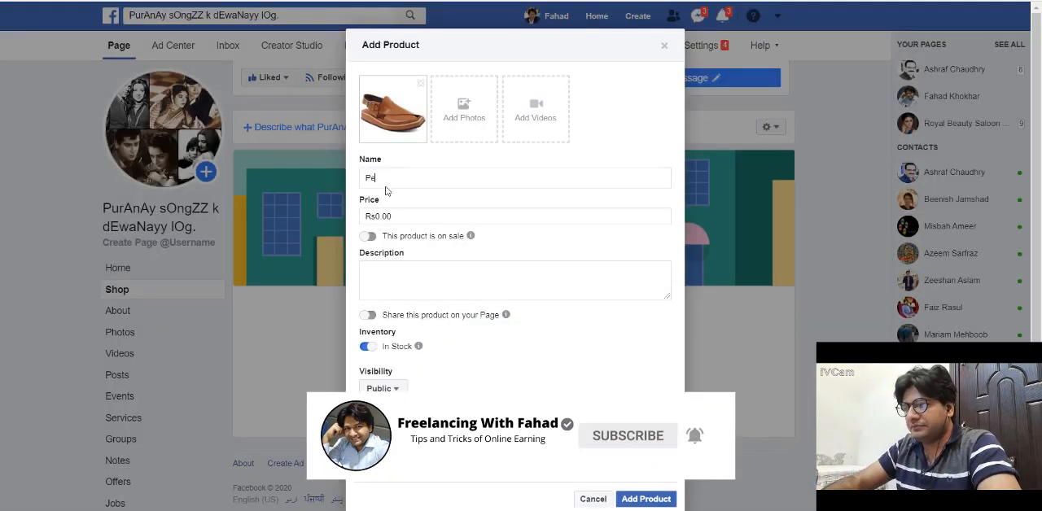
text(Peshawari Cha)
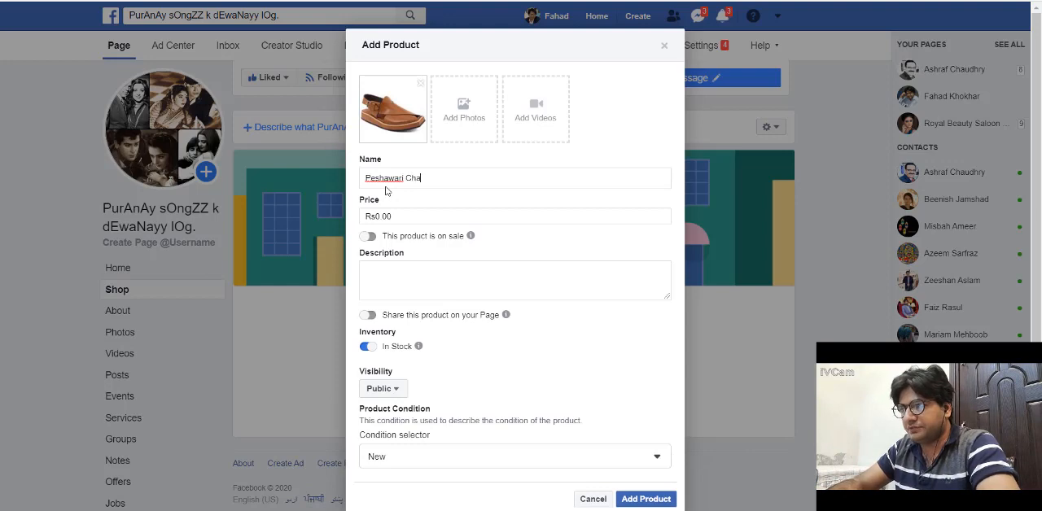
click(514, 216)
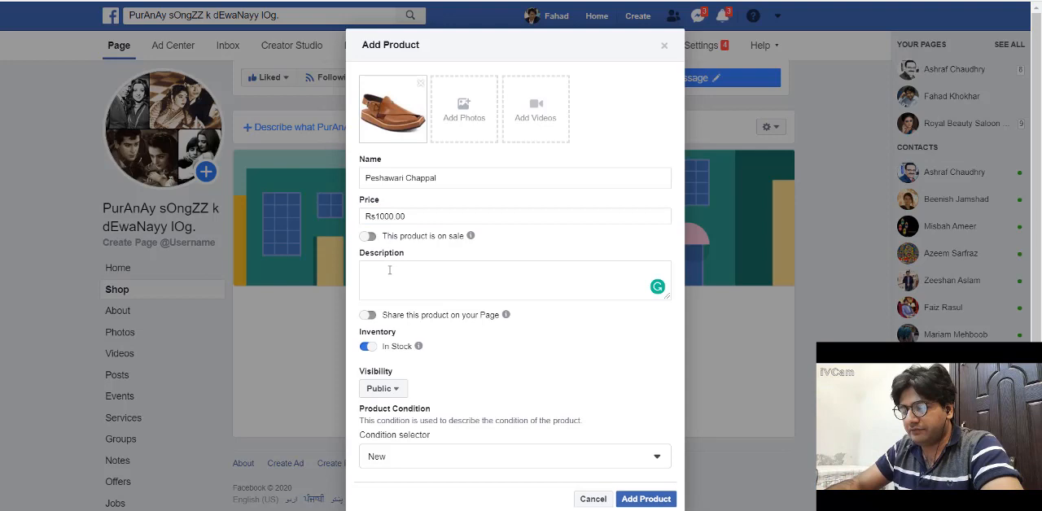
text(Peshawari chappal is a)
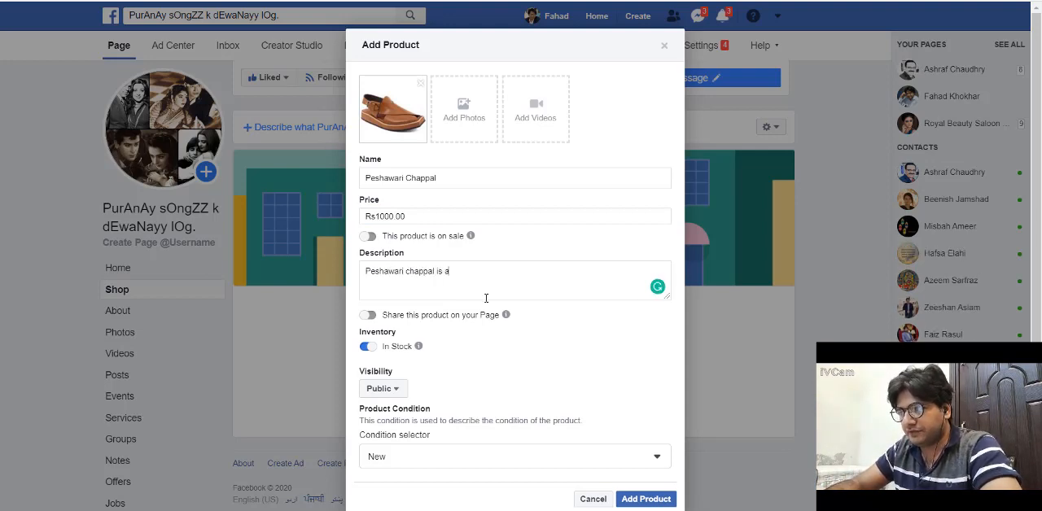
right_click(465, 271)
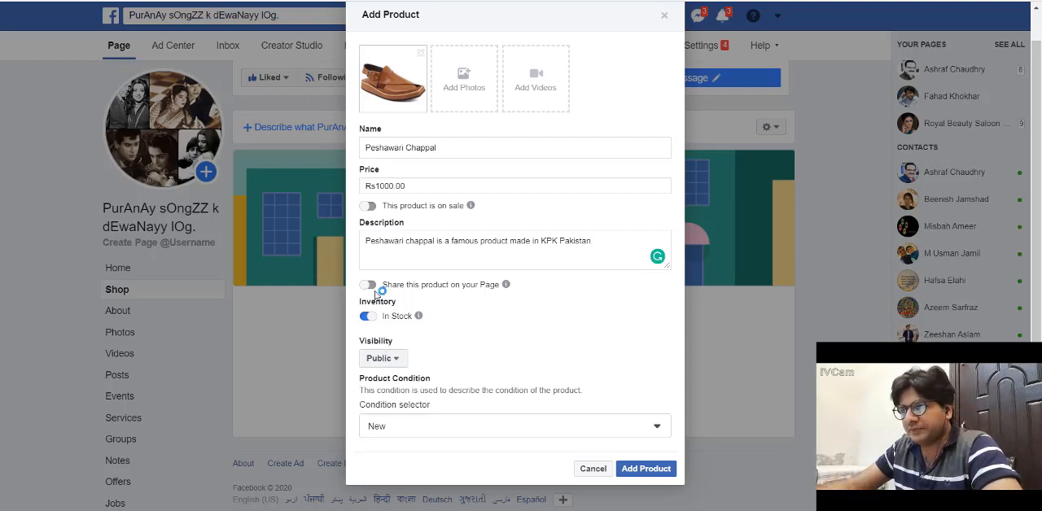
- Turn sharing off, keep In Stock and condition New, and add the product
click(367, 285)
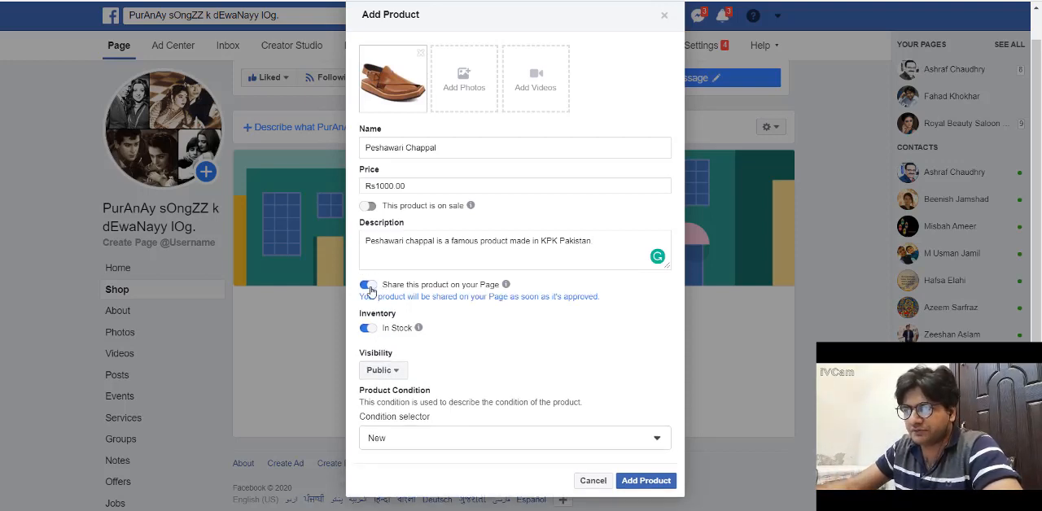
click(367, 284)
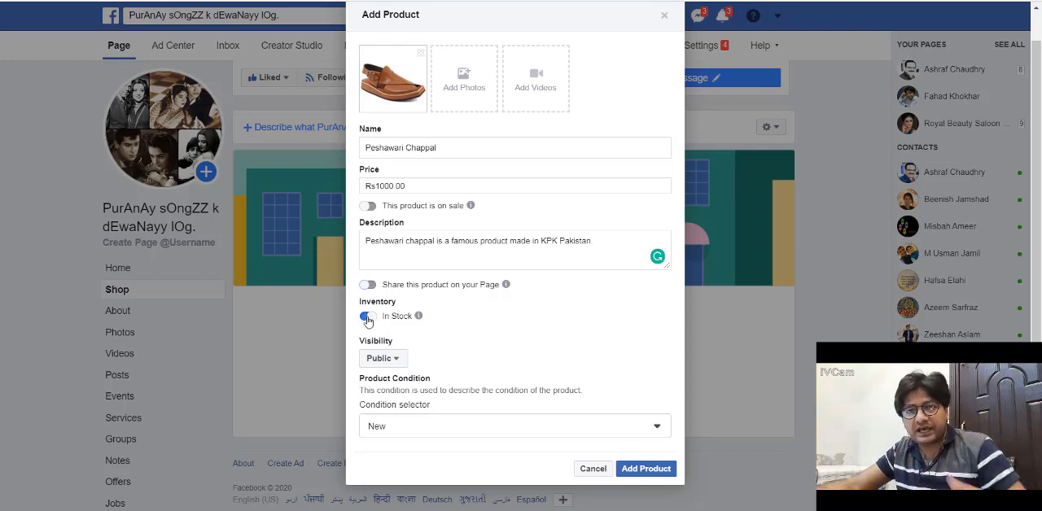
click(368, 316)
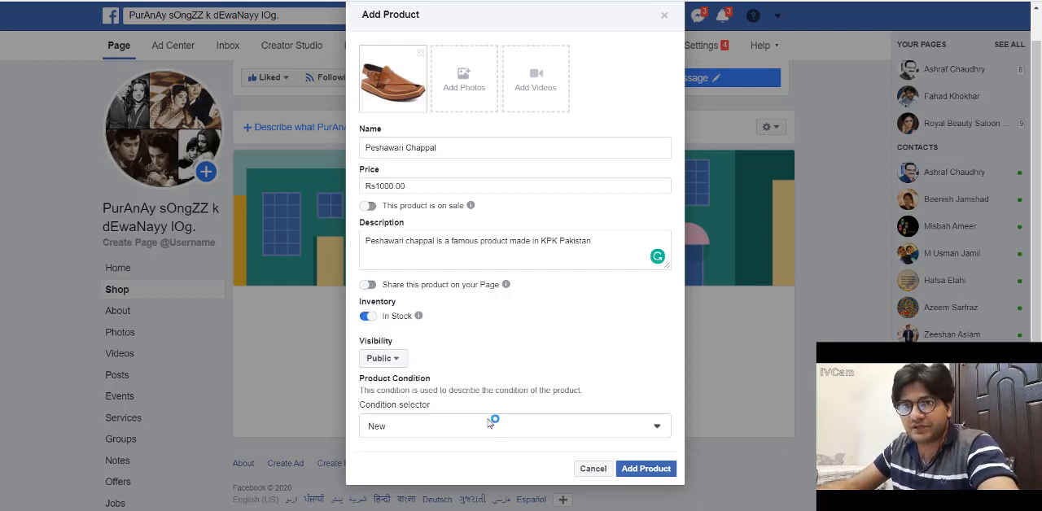
click(514, 425)
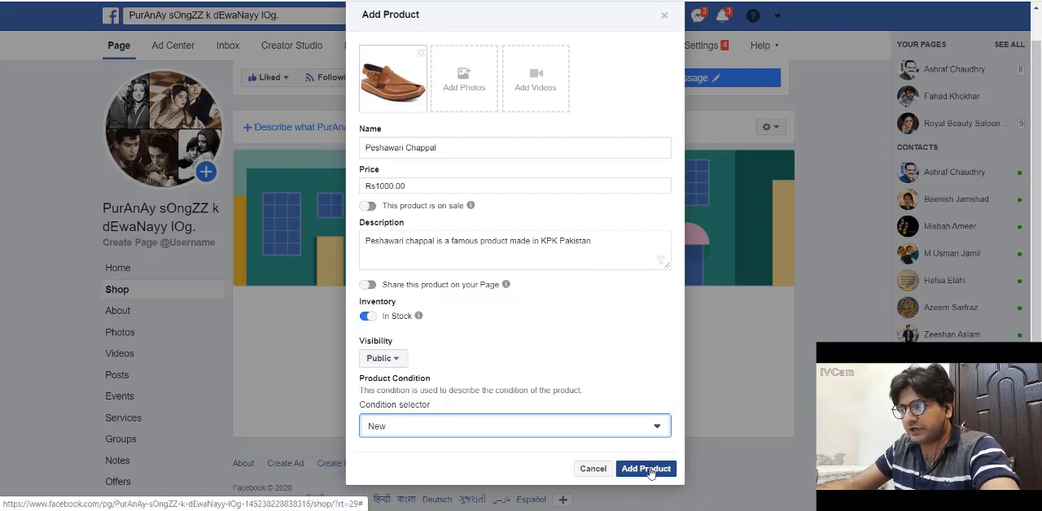
click(646, 468)
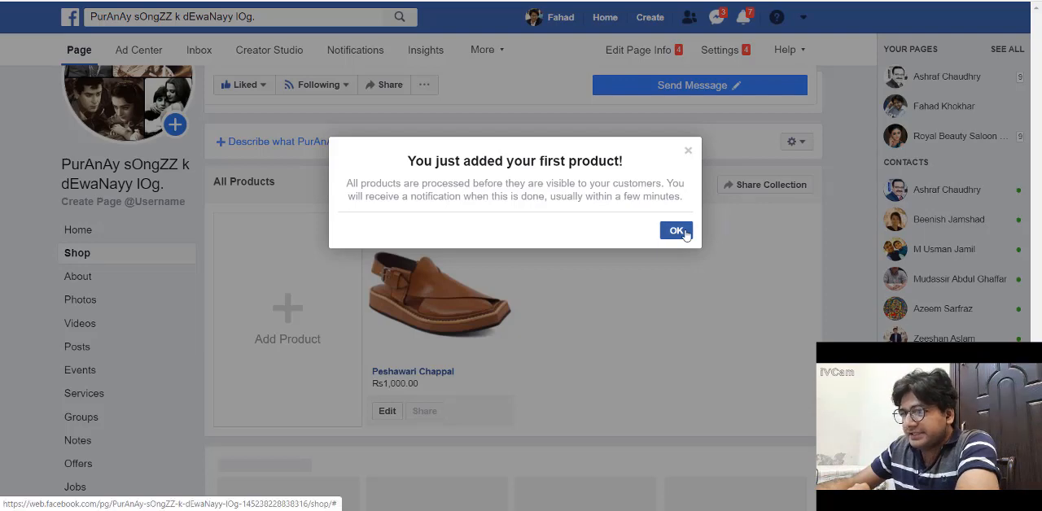
click(676, 231)
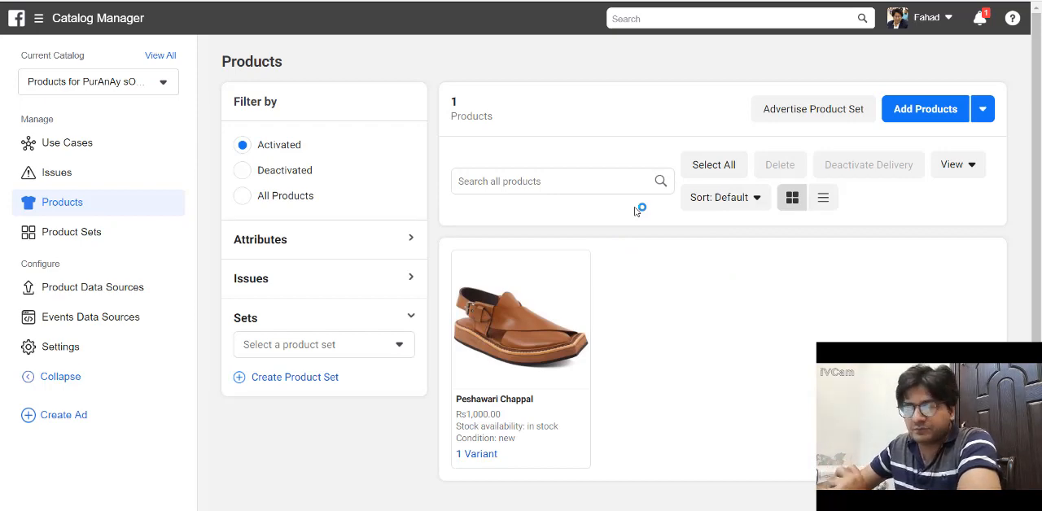
mouse_move(293, 203)
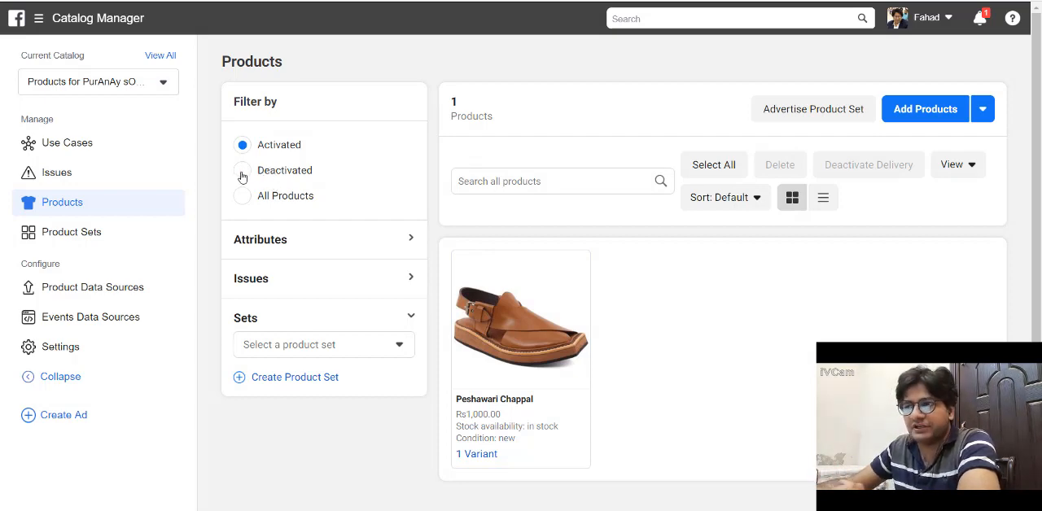
- Filter products by Deactivated, then All Products, and expand the Attributes filters
click(242, 170)
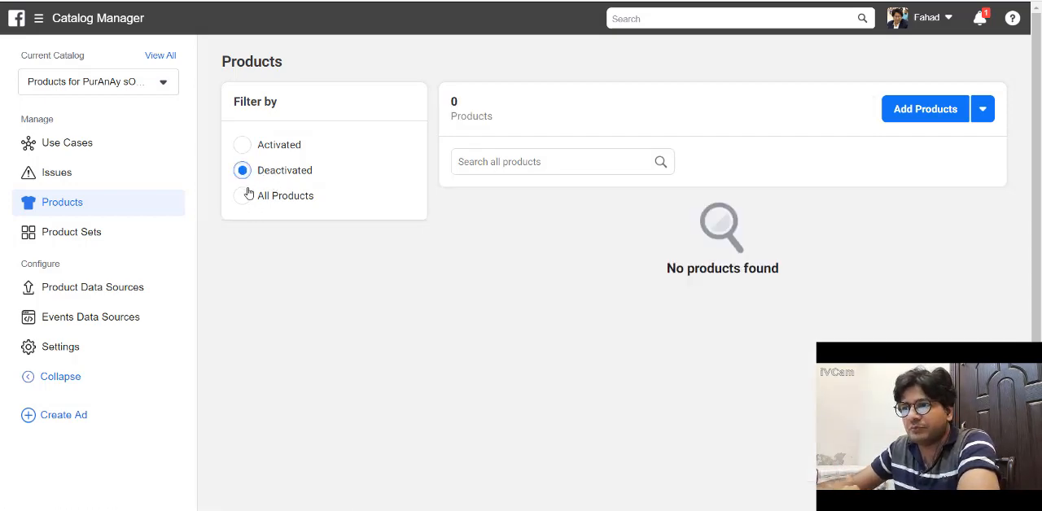
click(242, 195)
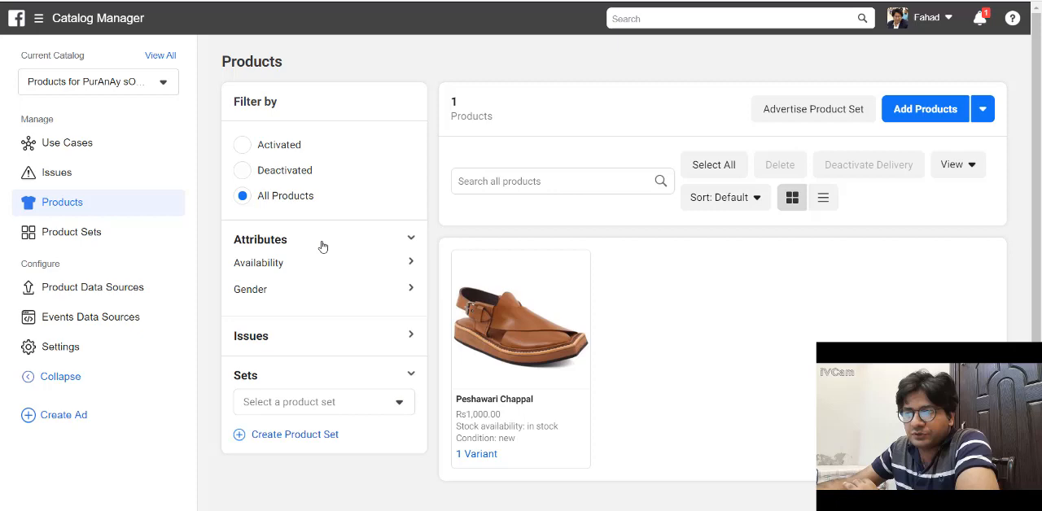
click(260, 240)
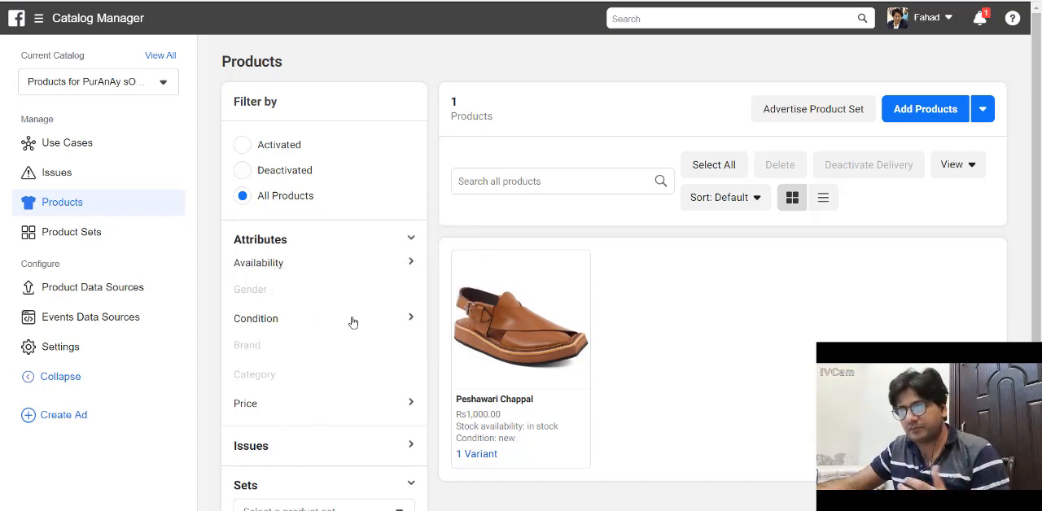
scroll(down, 3)
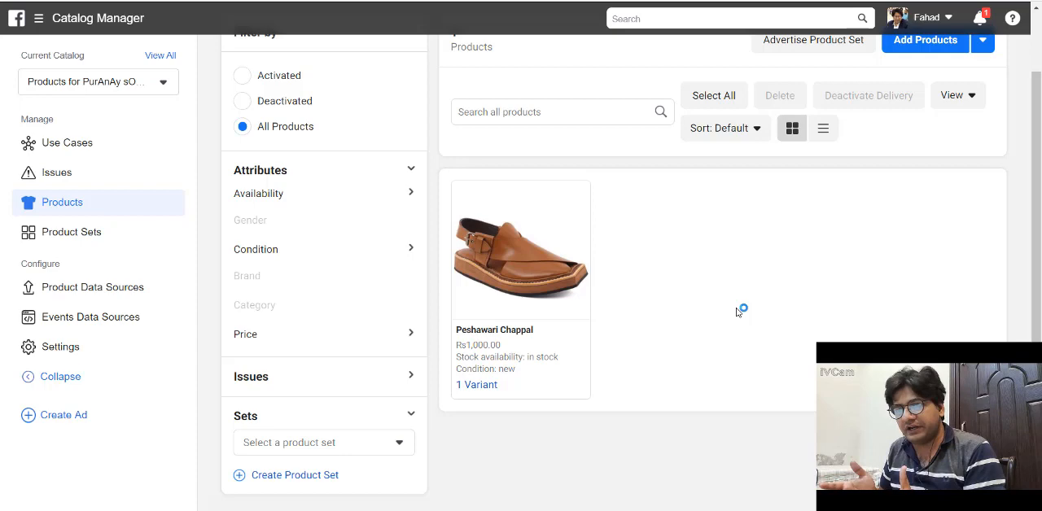
mouse_move(151, 364)
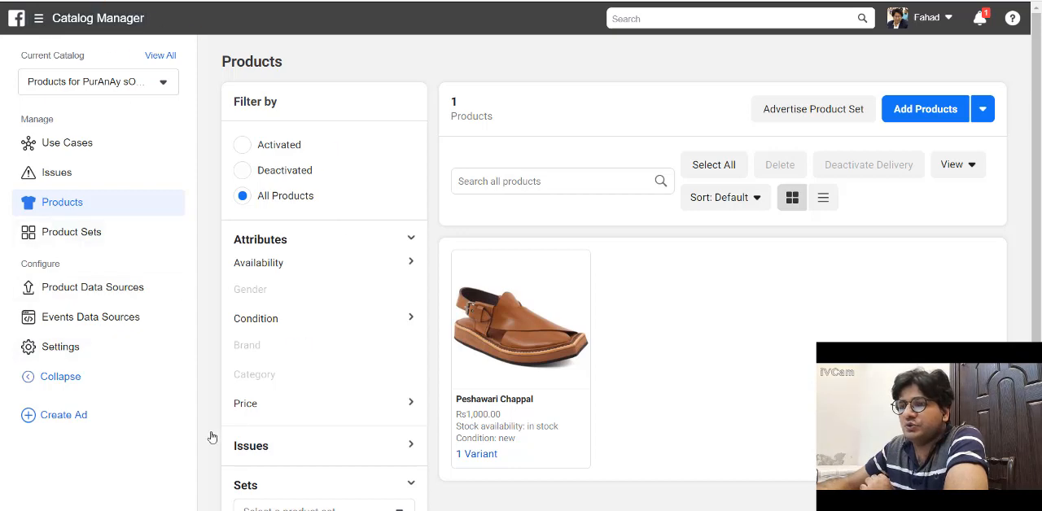
click(519, 317)
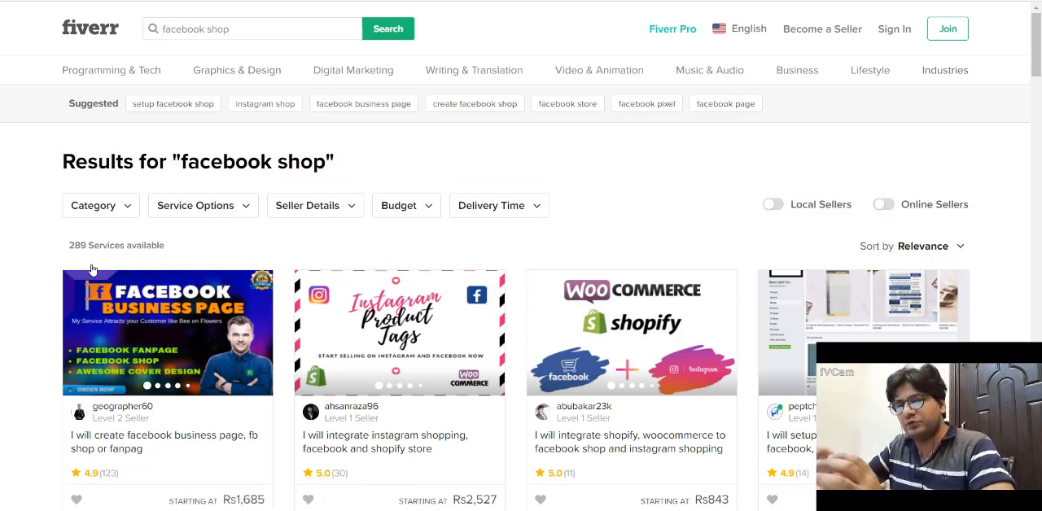
- Find 'shop' on the Fiverr results page and scroll through the highlighted gigs
key(ctrl+f)
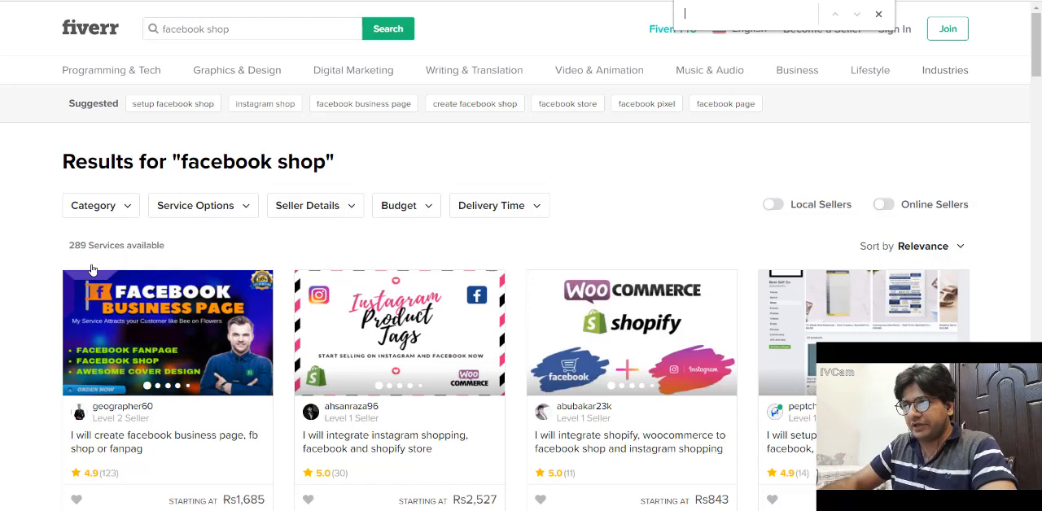
text(shop)
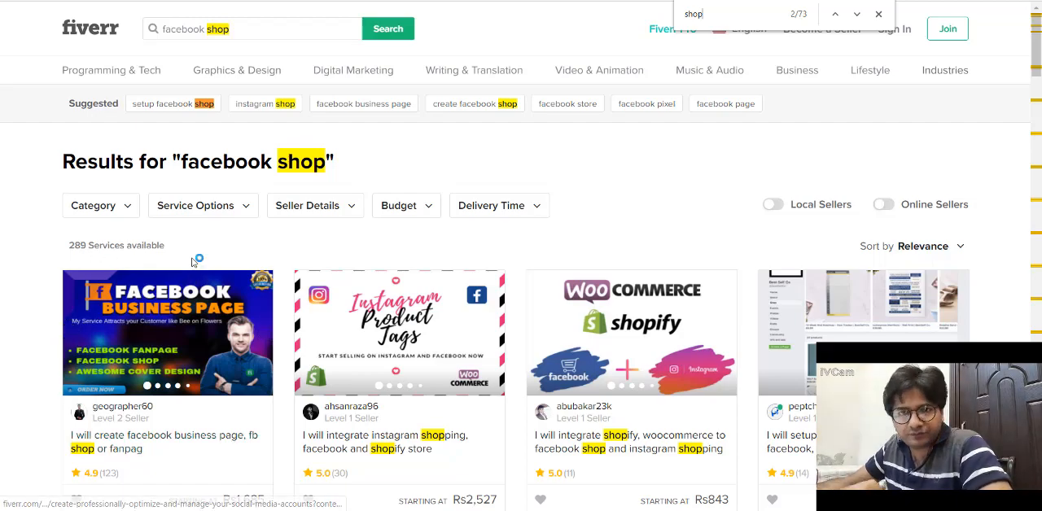
scroll(down, 3)
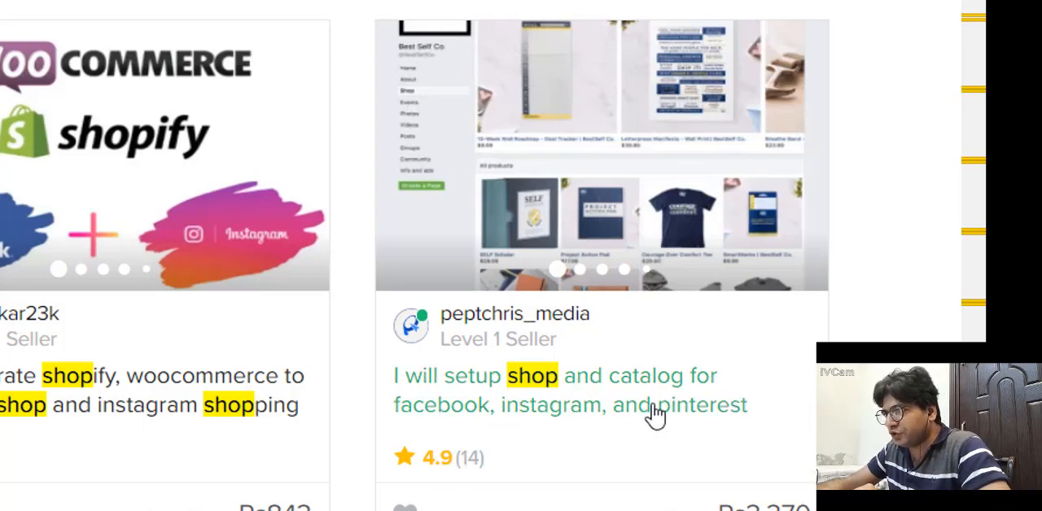
mouse_move(657, 452)
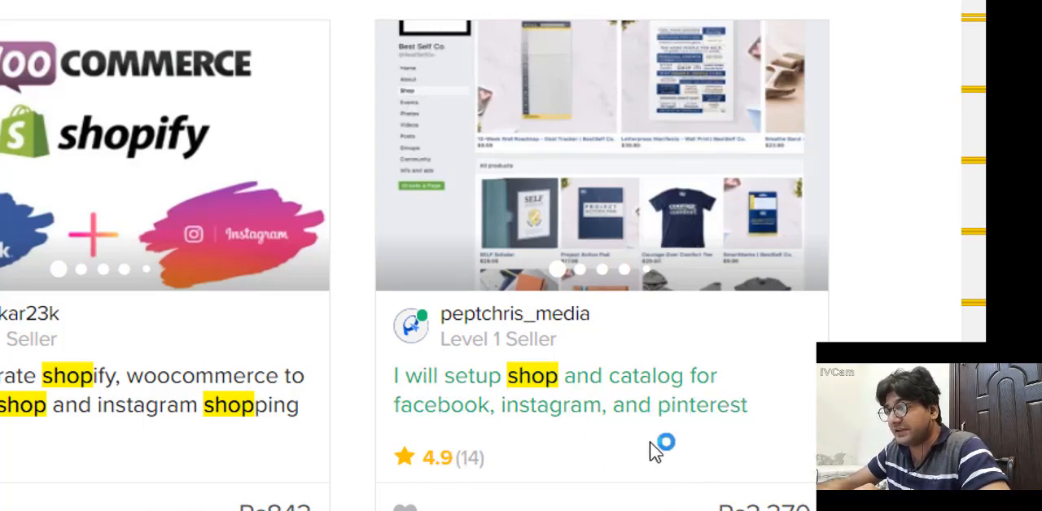
mouse_move(700, 448)
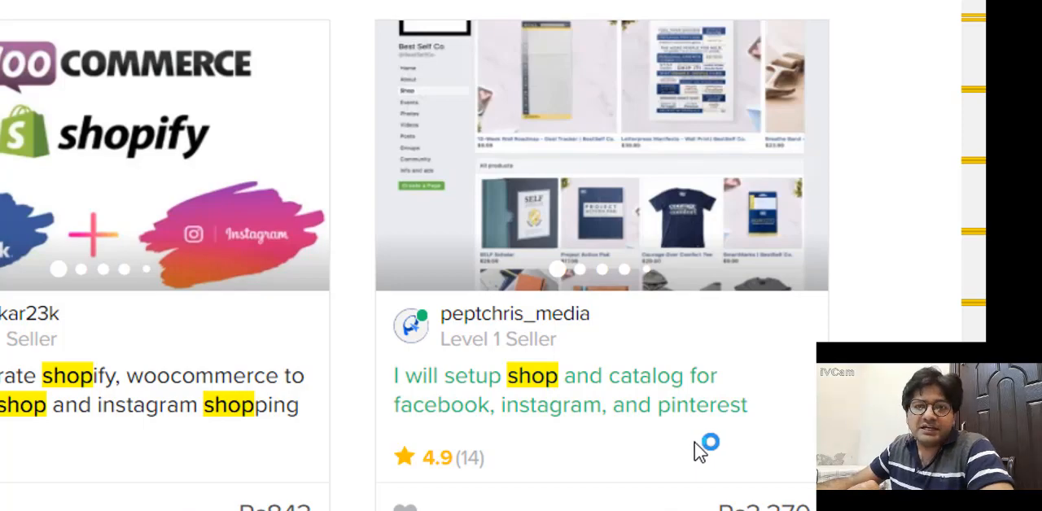
scroll(down, 3)
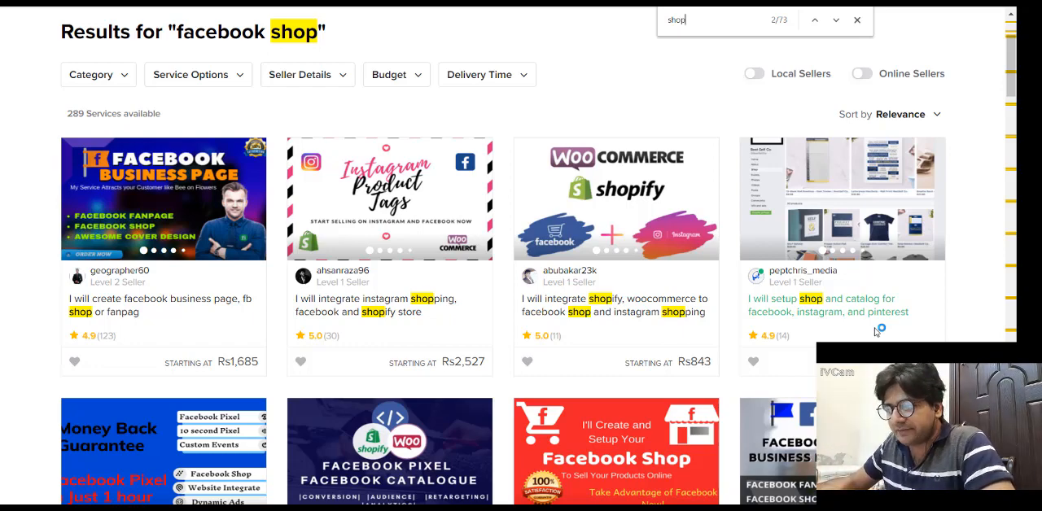
- Scroll down to a gig offering Facebook shop and Instagram shopping setup
scroll(down, 3)
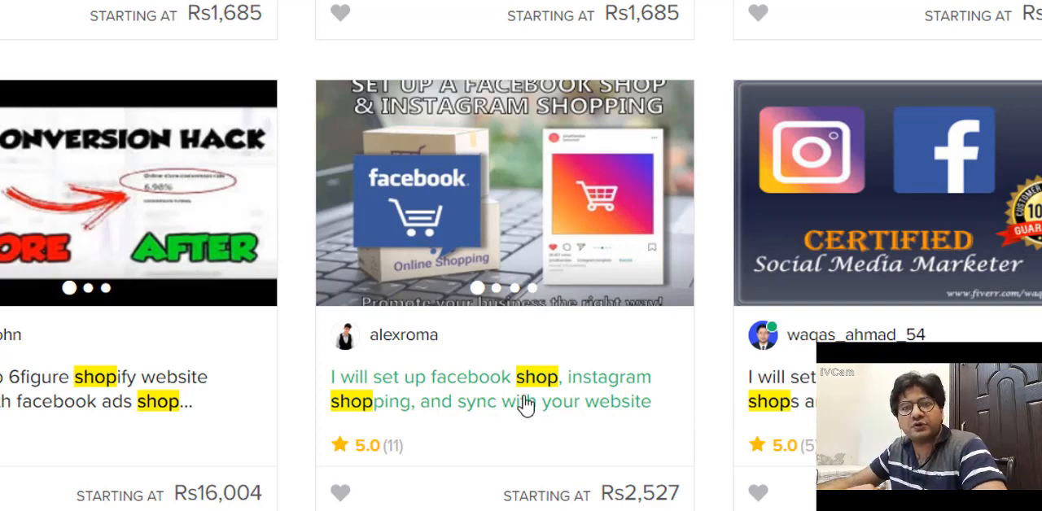
mouse_move(507, 377)
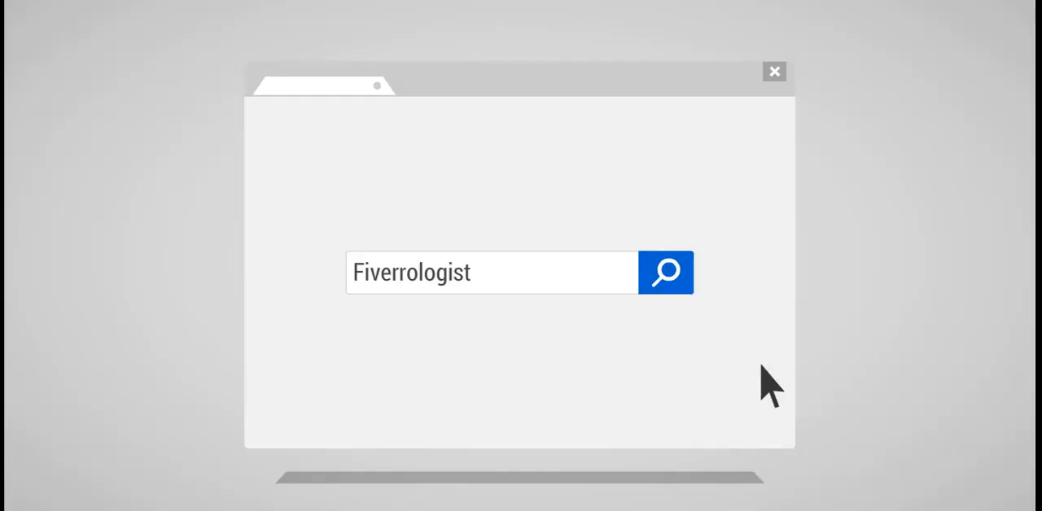
- Play the Fiverrologist outro animation showing a search returning a list of results
click(665, 273)
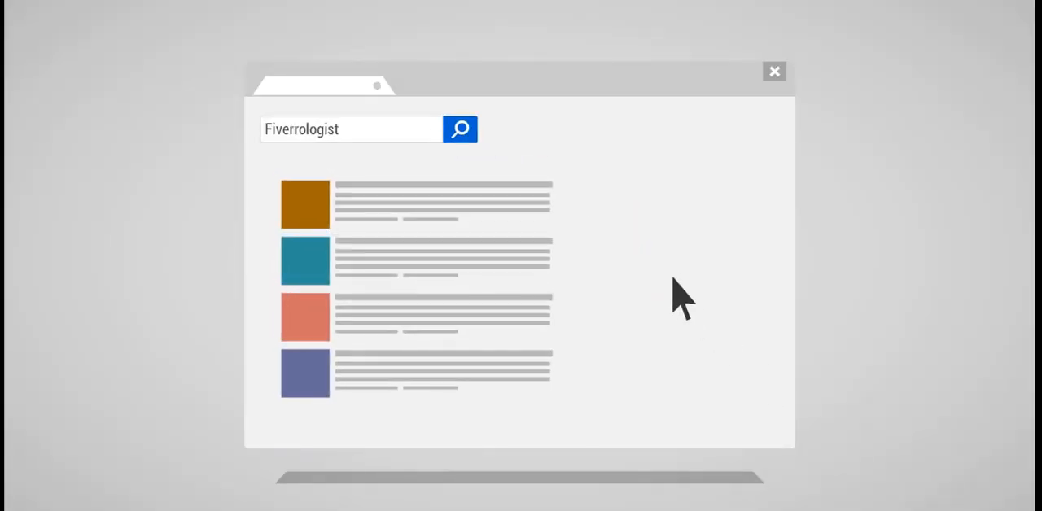